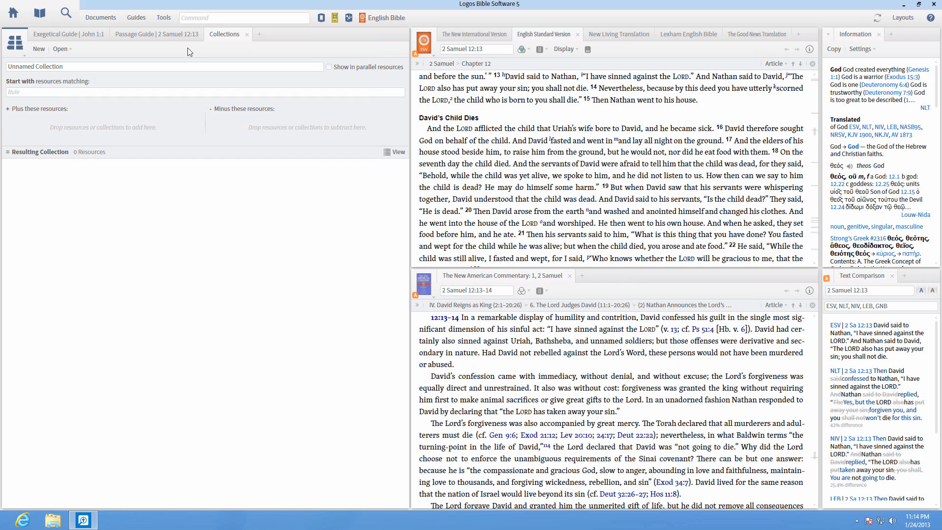
{"action": "type", "text": "type:commentar"}
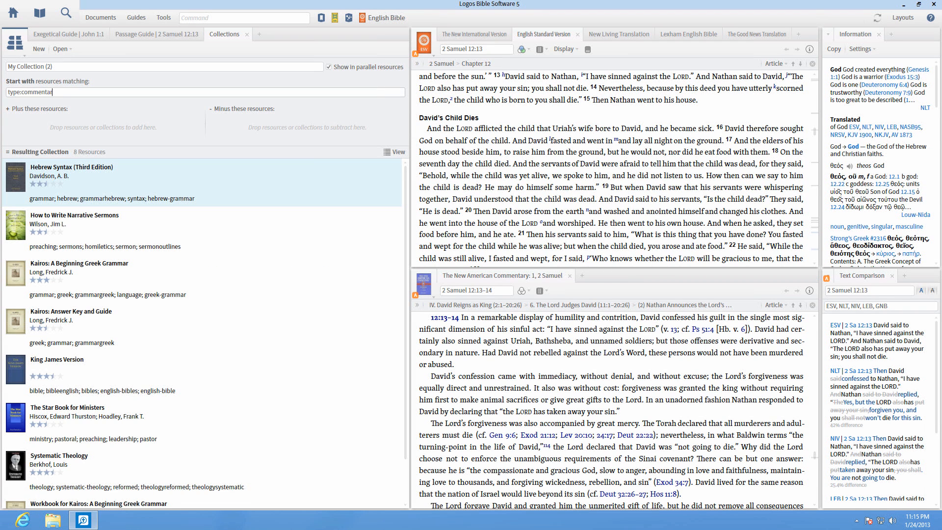